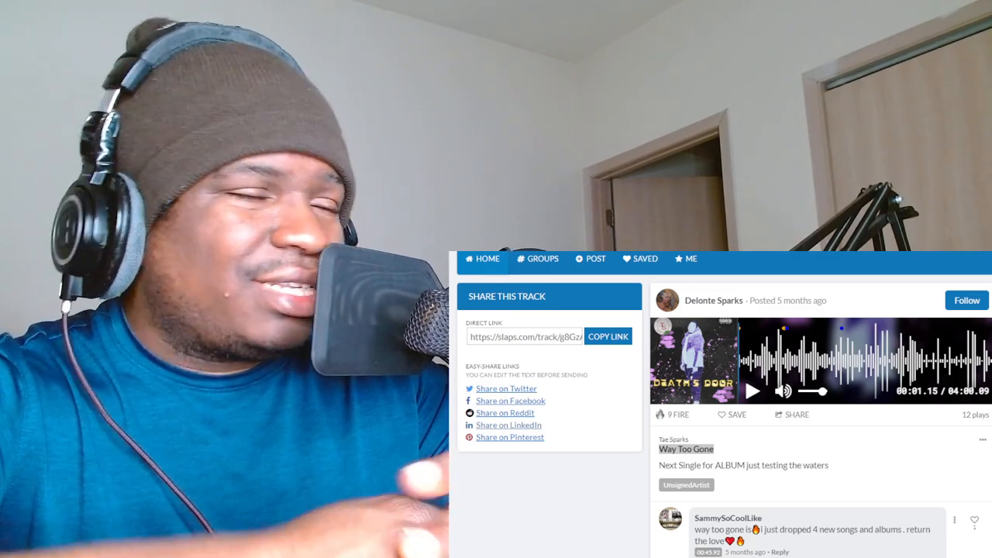
# Start playback of 'Way Too Gone' by Delonte Sparks from the beginning
pyautogui.click(750, 390)
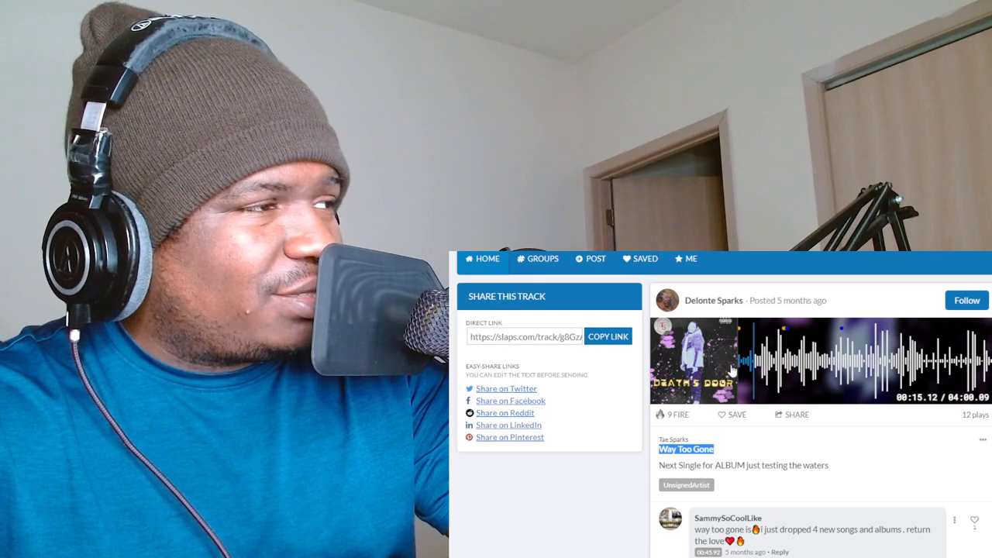
# Continue playing the track until the free sign-up prompt appears around 43 seconds
pyautogui.click(731, 390)
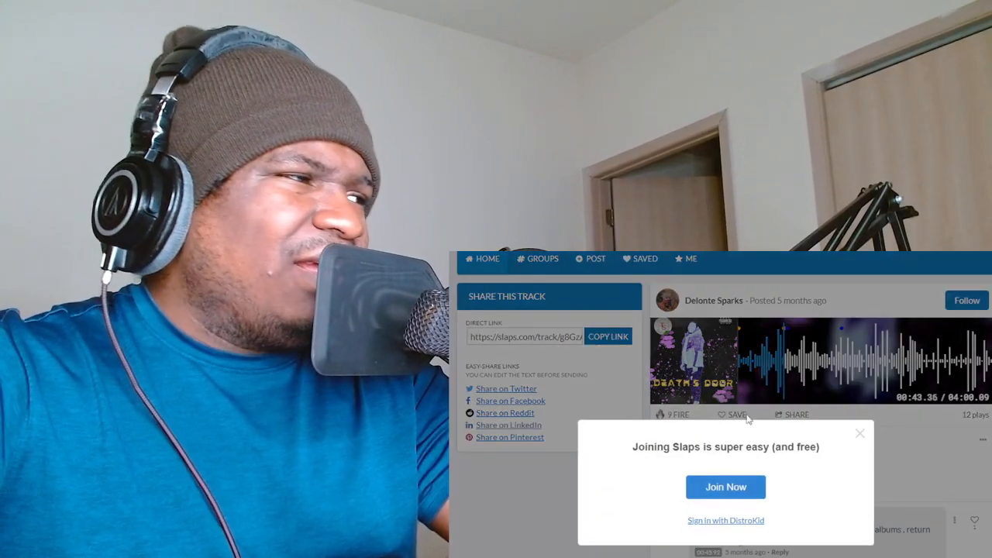
# Close the 'Joining Slaps is super easy' popup, leaving the track paused near 46 seconds
pyautogui.click(859, 433)
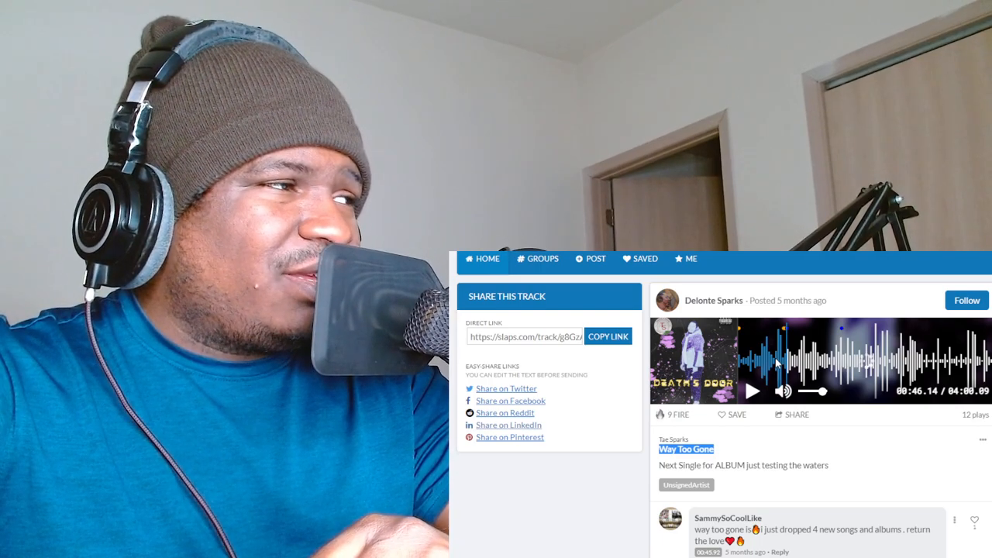
# Give the track a FIRE, raising its count to 10, and resume playback past two minutes
pyautogui.click(674, 415)
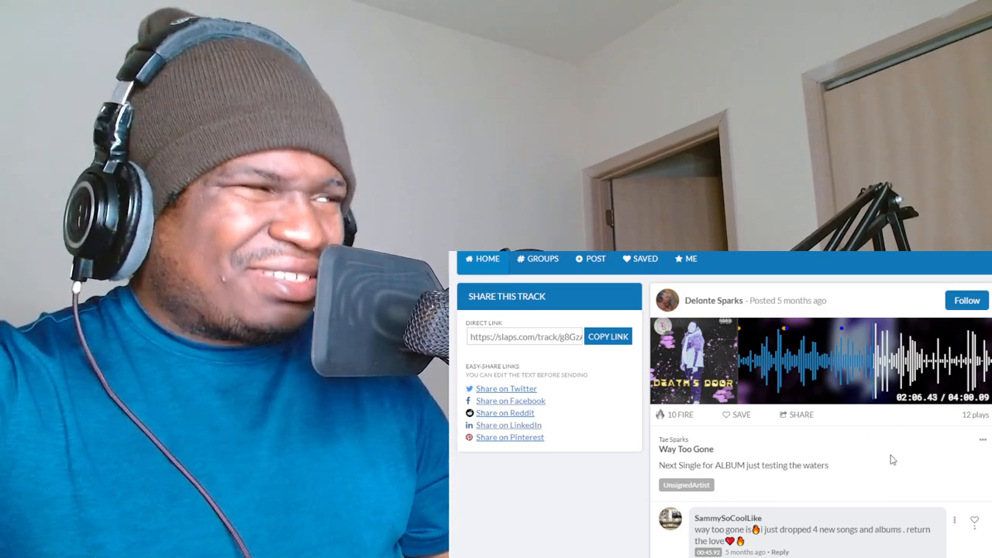
# Keep 'Way Too Gone' playing on to about 3:04 of its four minutes
pyautogui.click(752, 391)
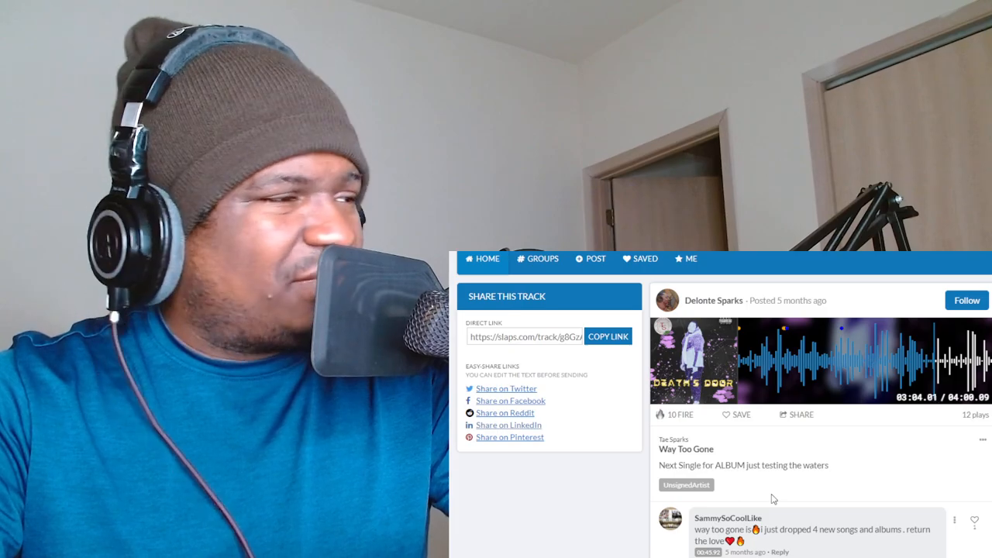
pyautogui.moveTo(768, 496)
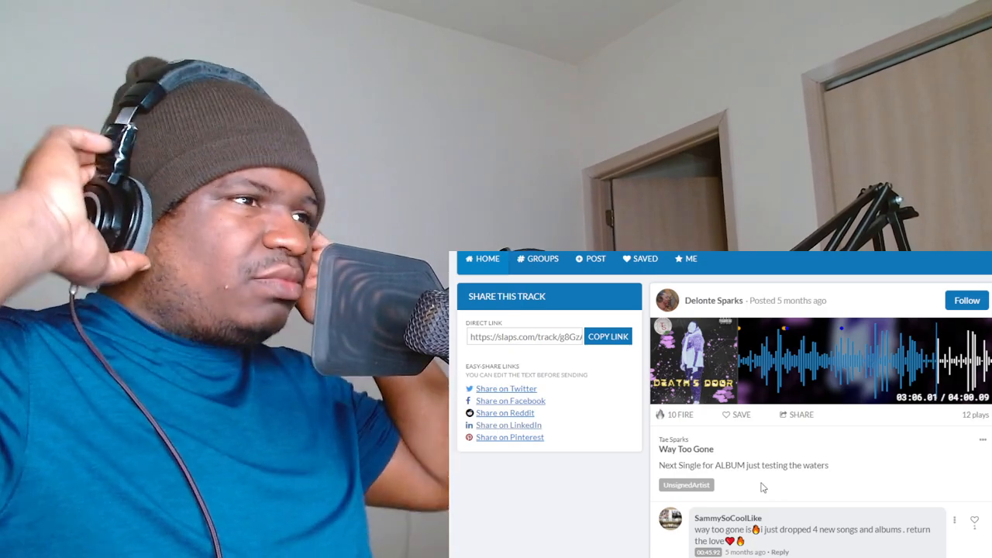